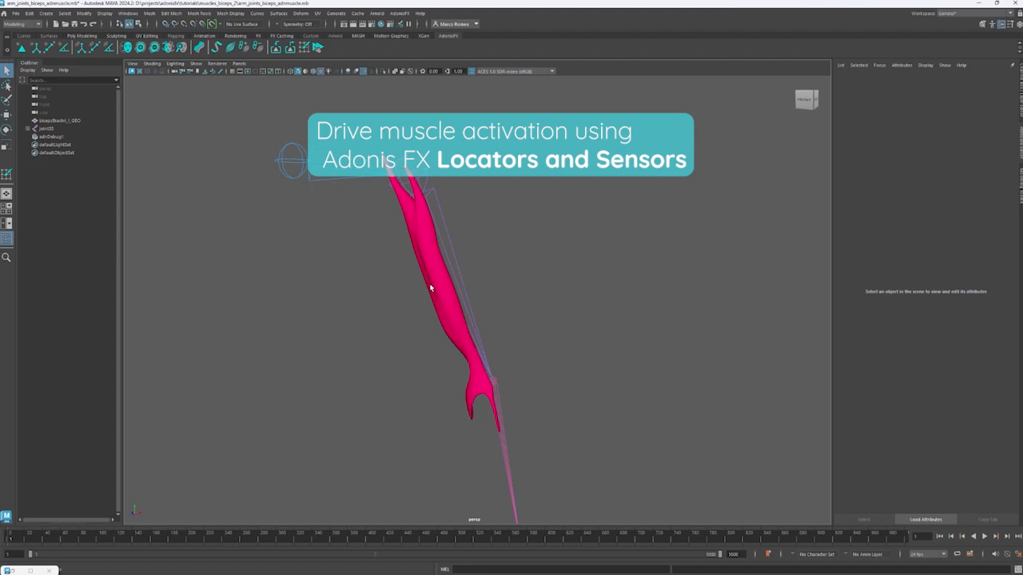
Create the AdonisFX distance locator admLocatorDistance1 from the selected arm joints.
left_click(60, 121)
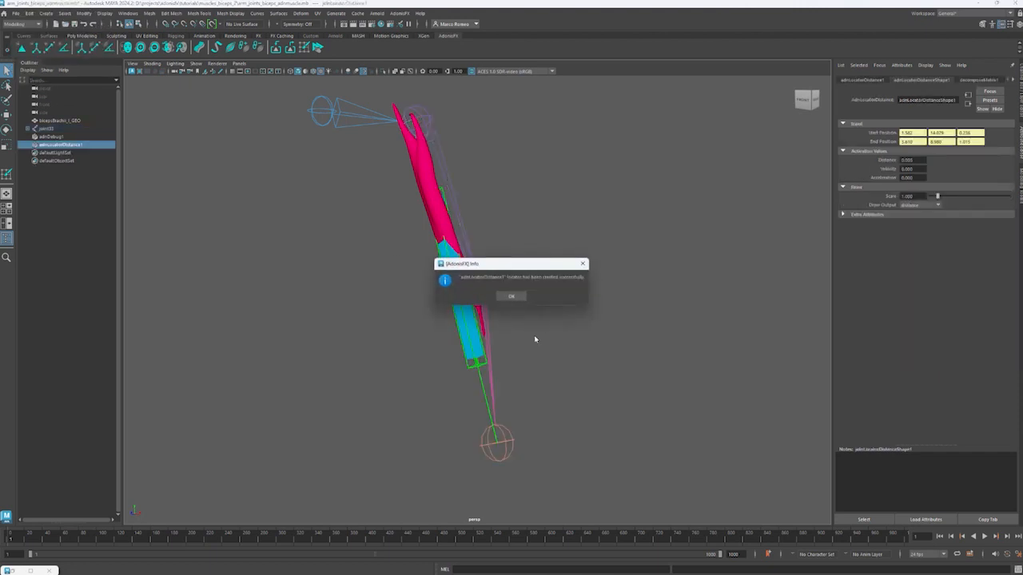
Dismiss the locator confirmation, select the joints, and create distance sensor admSensorDistance1.
left_click(512, 297)
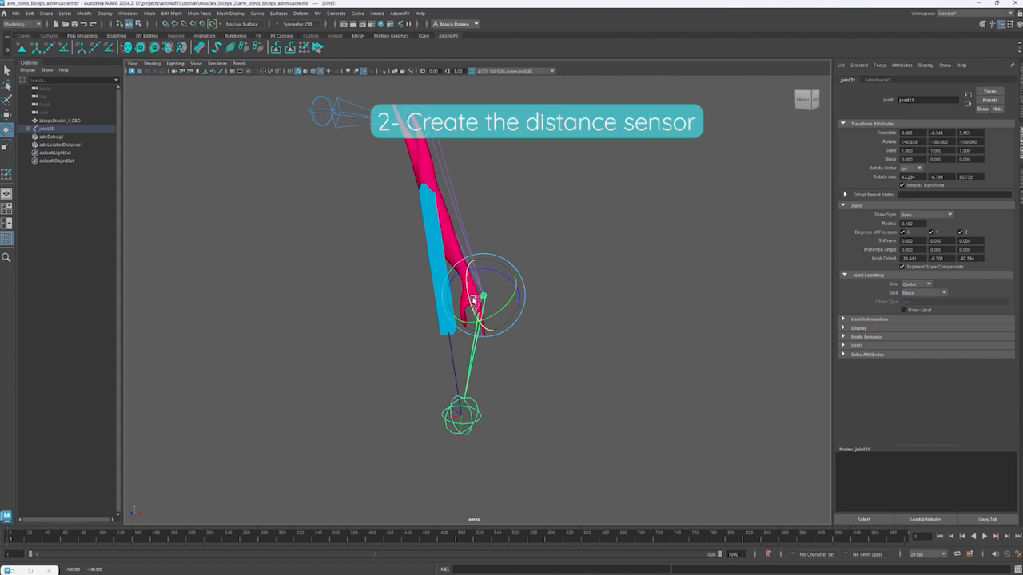
left_click_drag(475, 299, 468, 336)
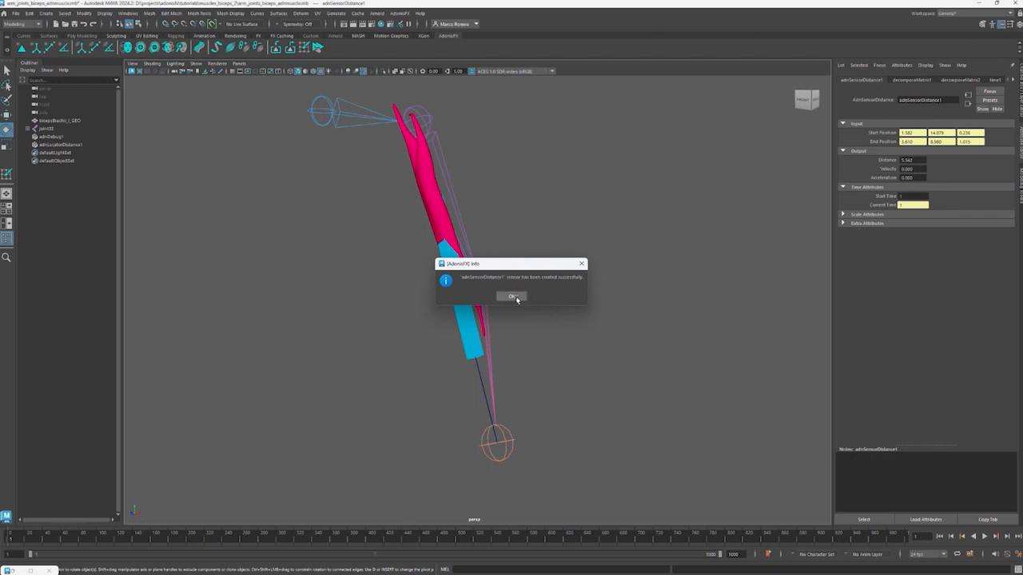
left_click(512, 296)
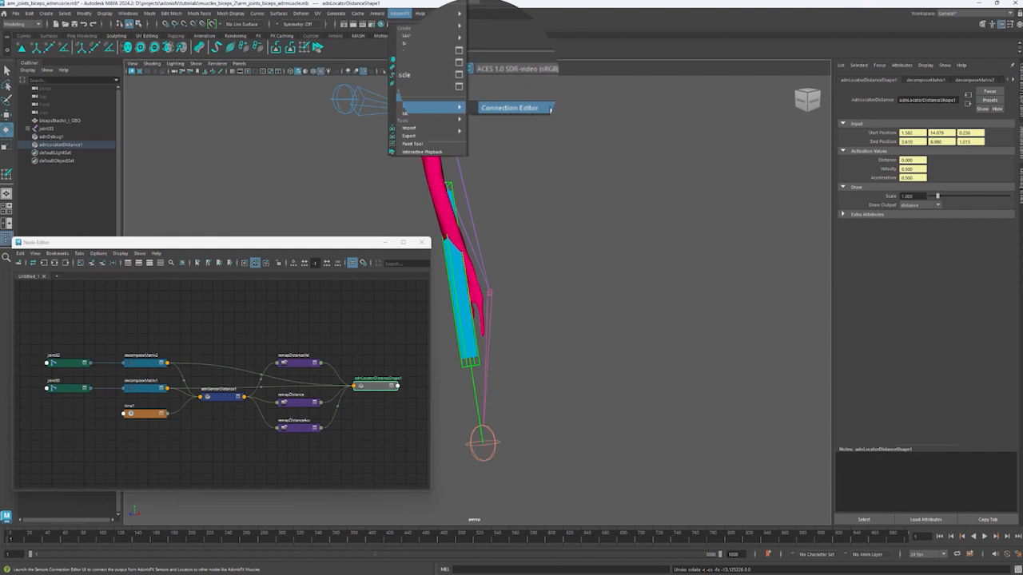
Open the AdonisFX Sensors Connection Editor beside the sensor node graph.
left_click(511, 107)
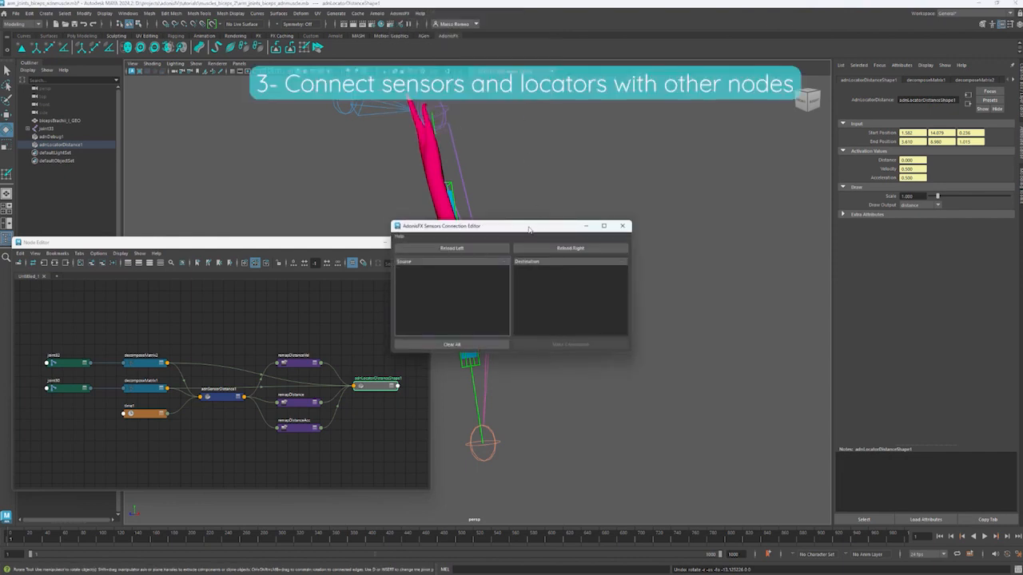
Drag the Sensors Connection Editor to the viewport's upper right, clear of the arm.
left_click_drag(511, 226, 652, 120)
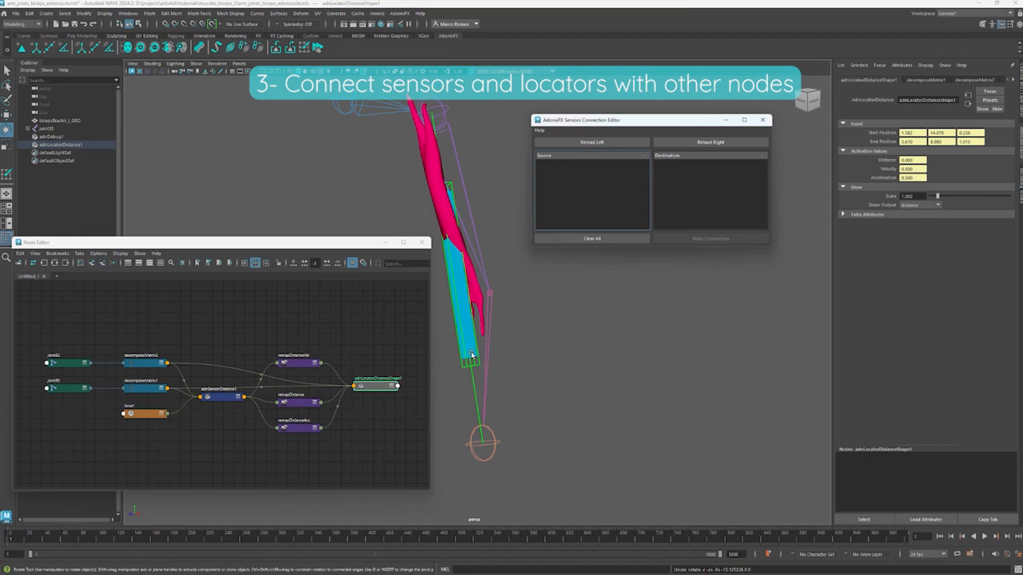
mouse_move(469, 356)
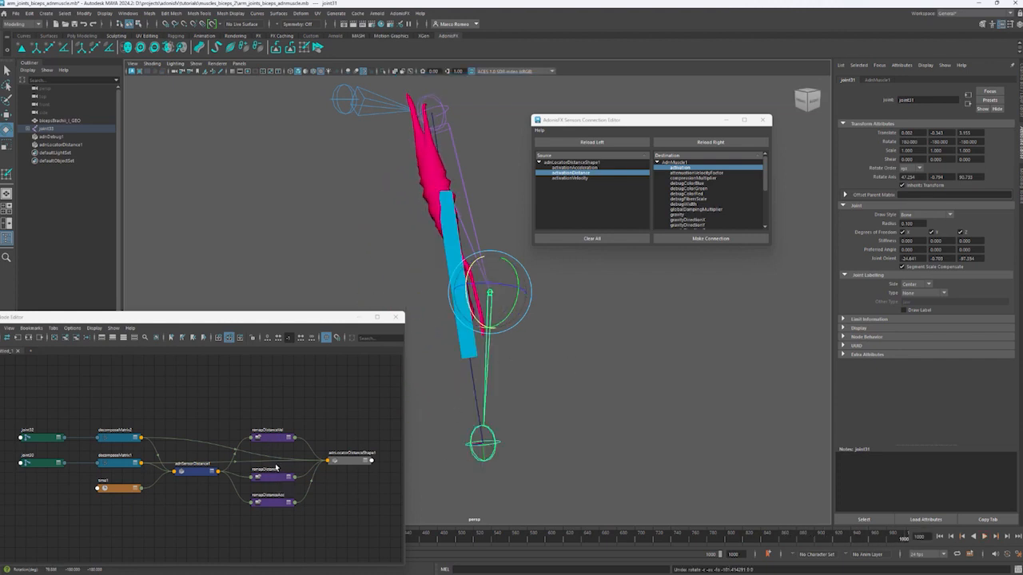
Select the remapDistance node in the Node Editor to inspect its settings.
left_click(272, 478)
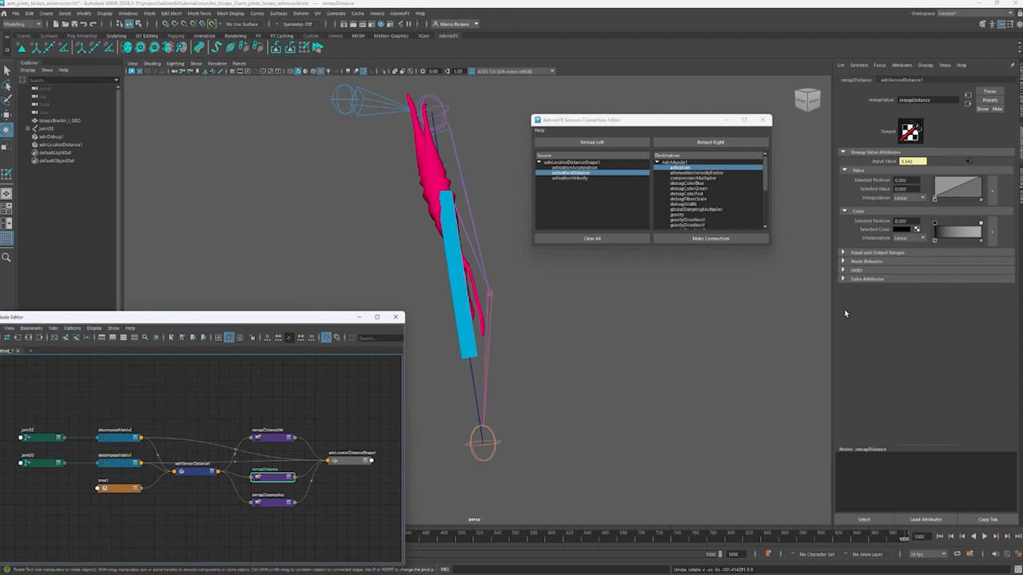